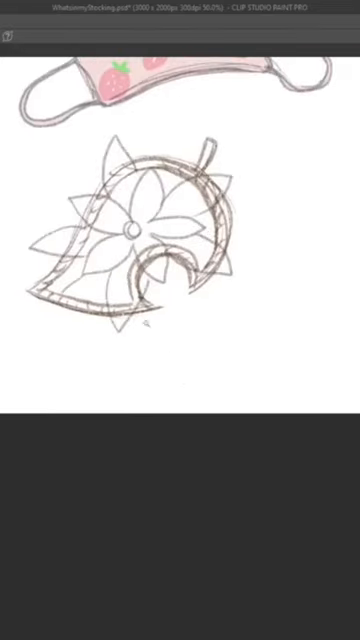
scroll(down, 3)
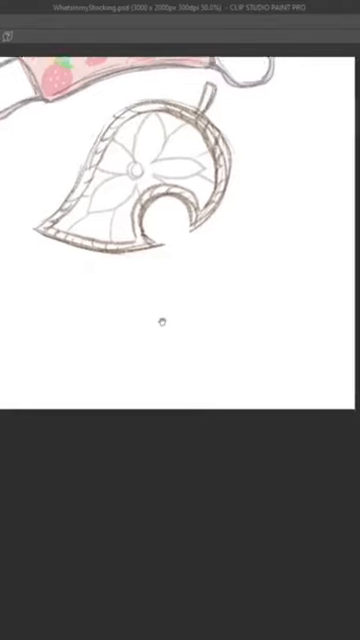